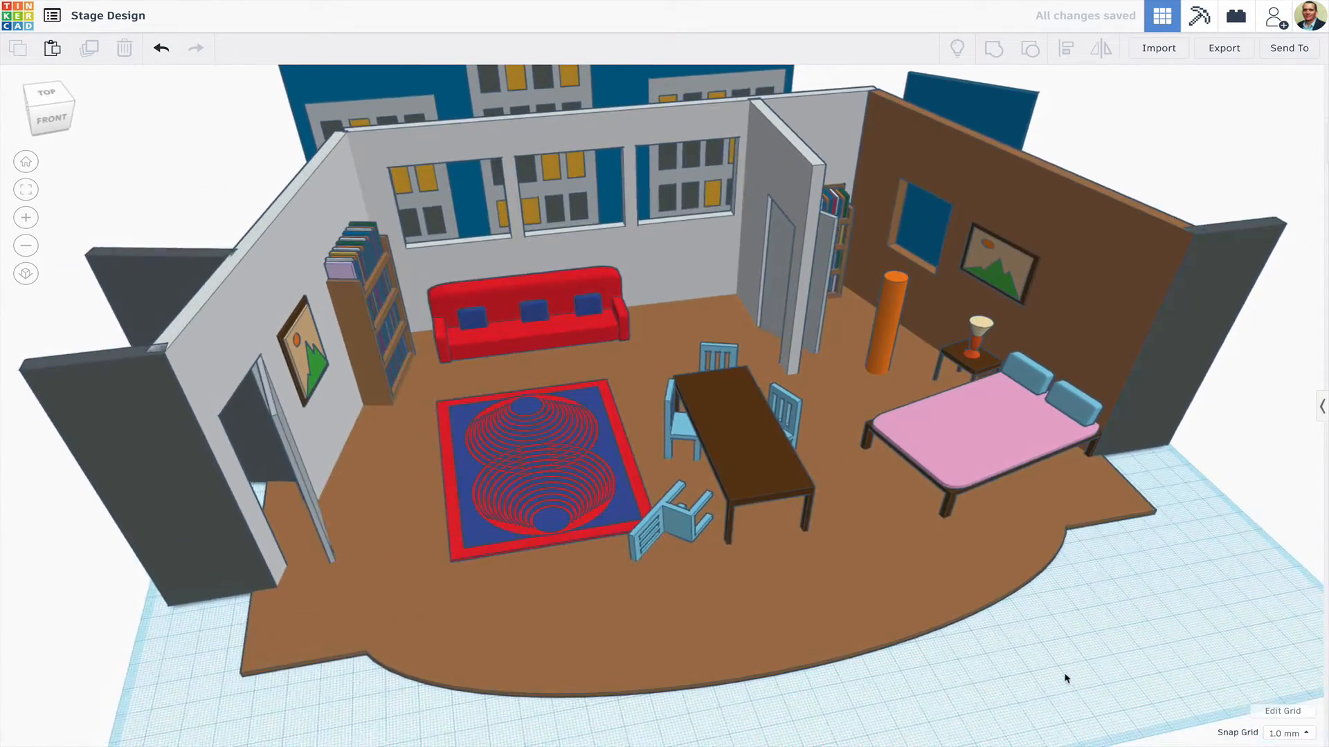
Place the stage design model onto the real tabletop in the AR view.
drag(1066, 679, 956, 691)
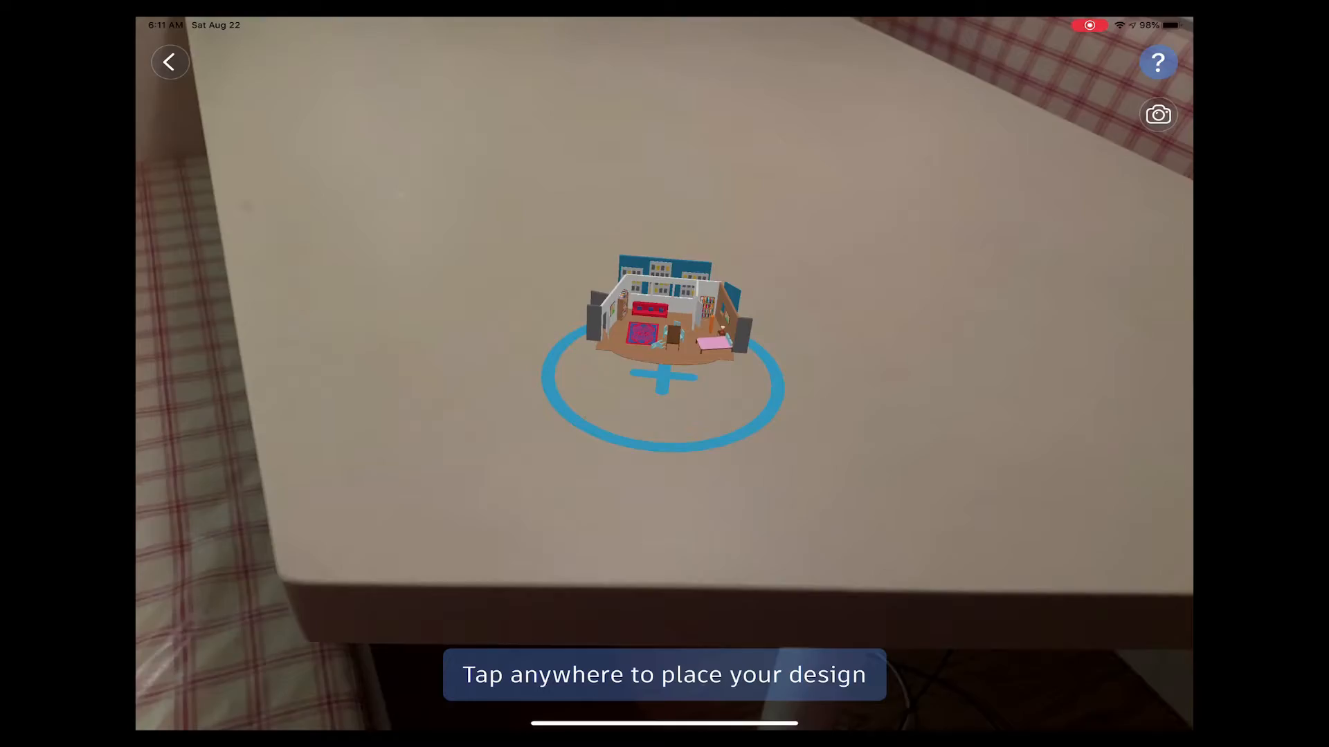
click(662, 374)
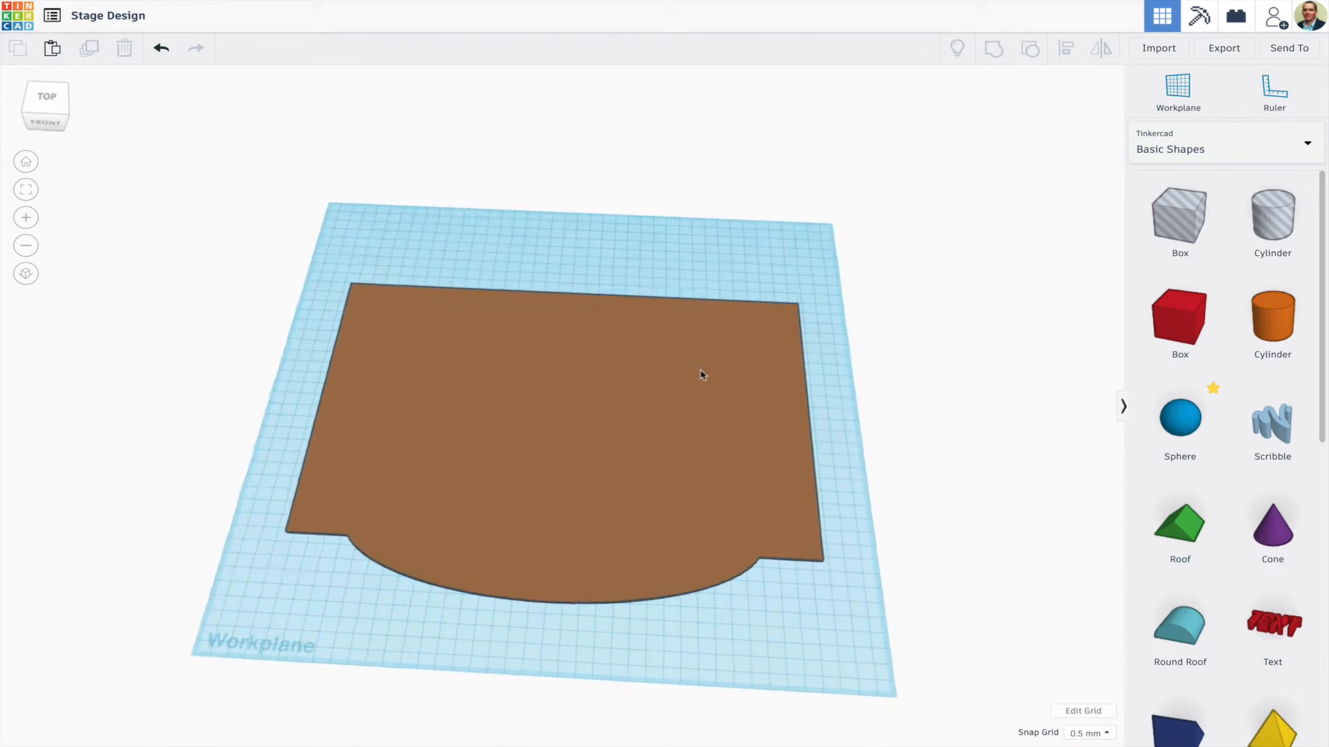
Orbit the view to see the brown stage footprint at an angle.
drag(695, 373, 864, 323)
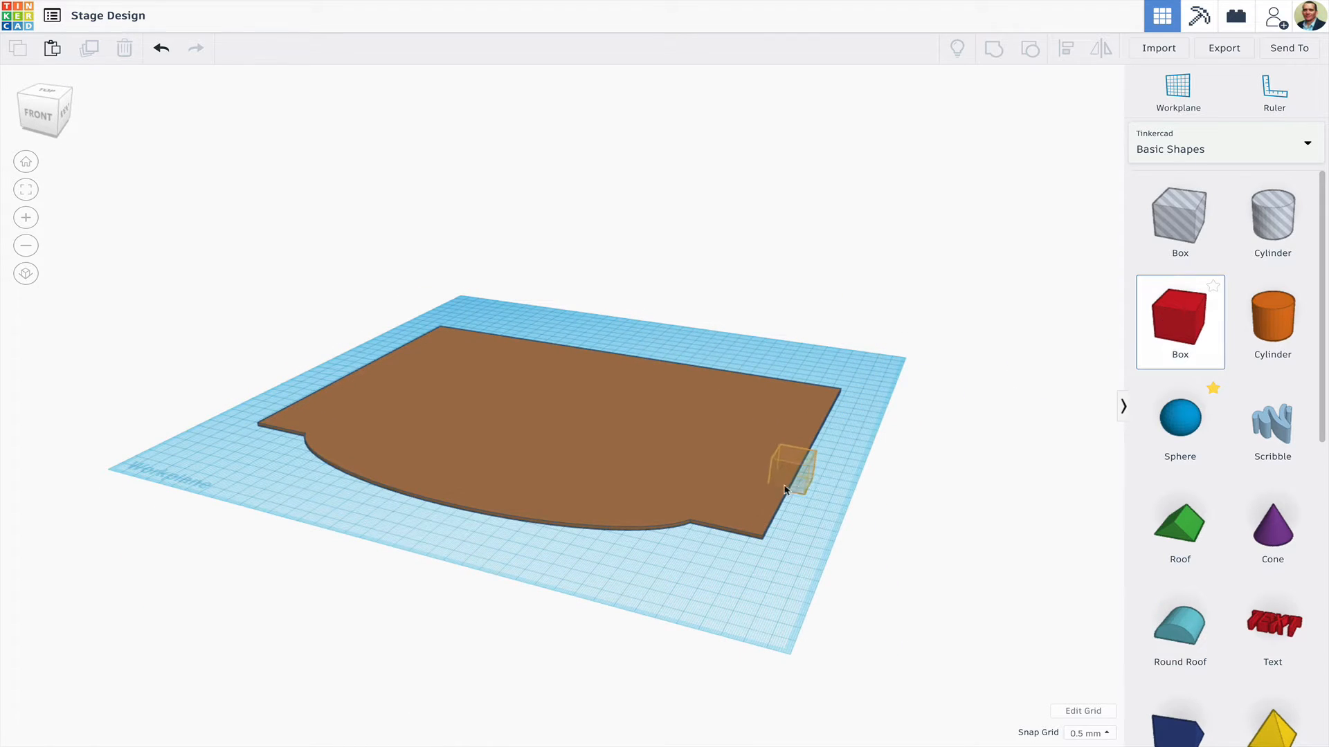
click(785, 474)
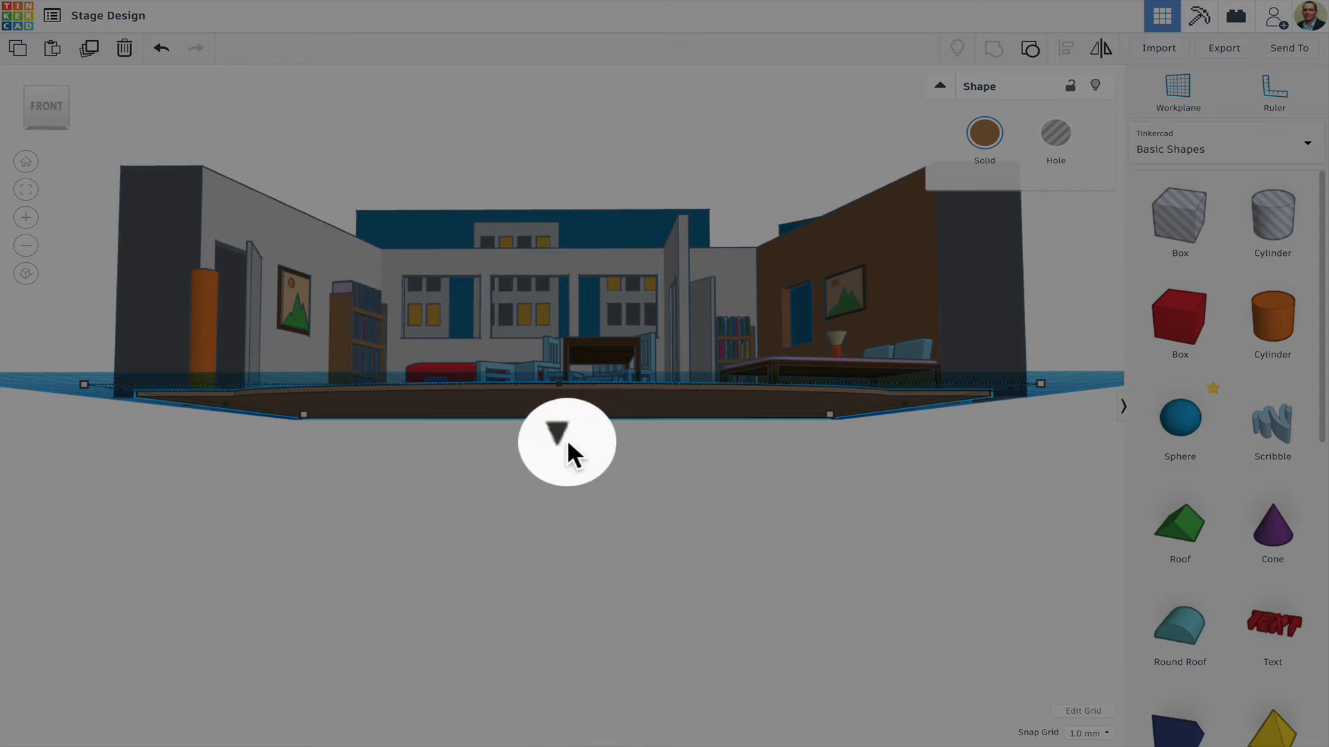
Drag the brown footprint's cone handle down so it sits beneath the walls and furniture.
drag(555, 429, 542, 491)
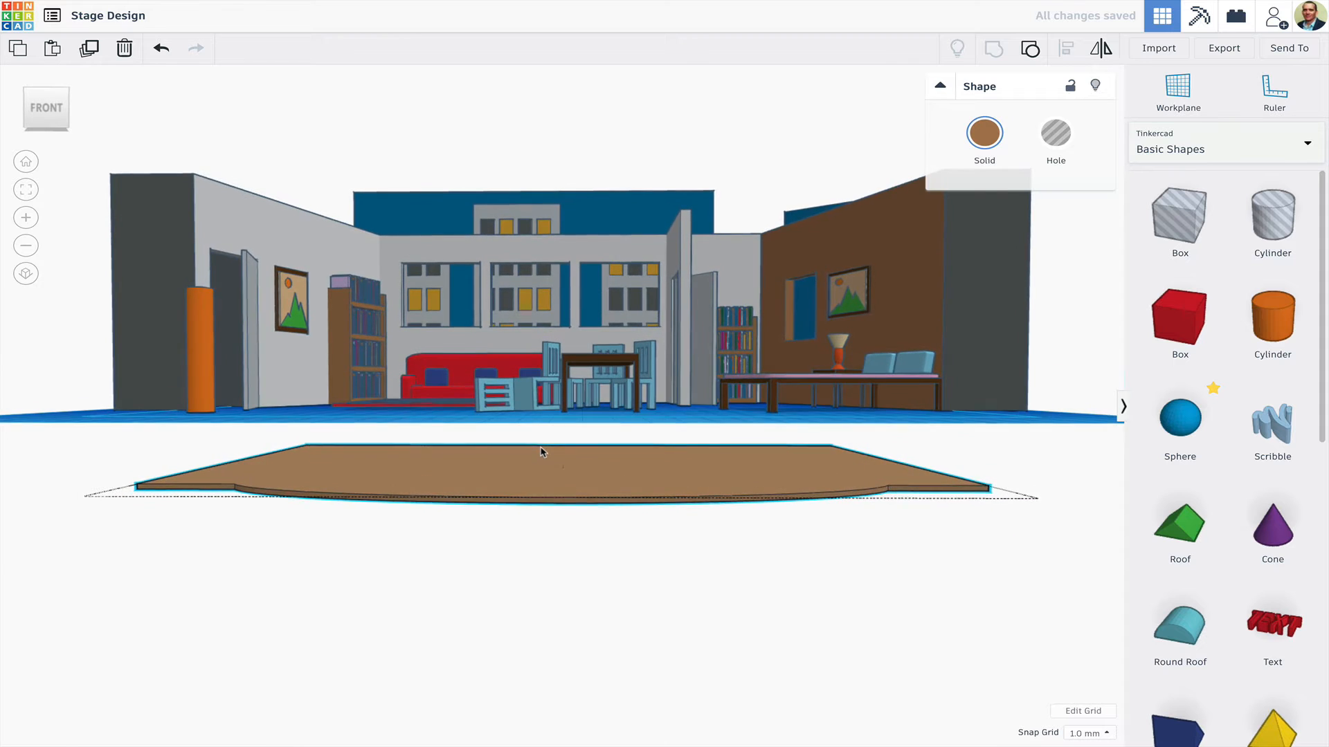